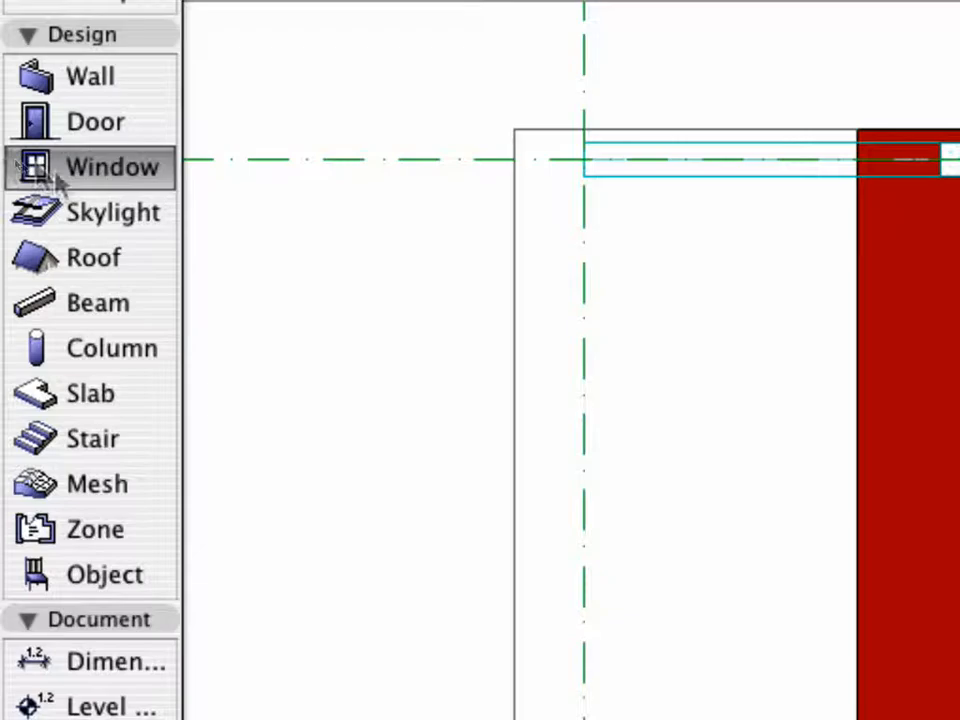
Step: Switch to the Window tool and browse the library into the 1.3 Windows 11 casement folder
left_click(112, 168)
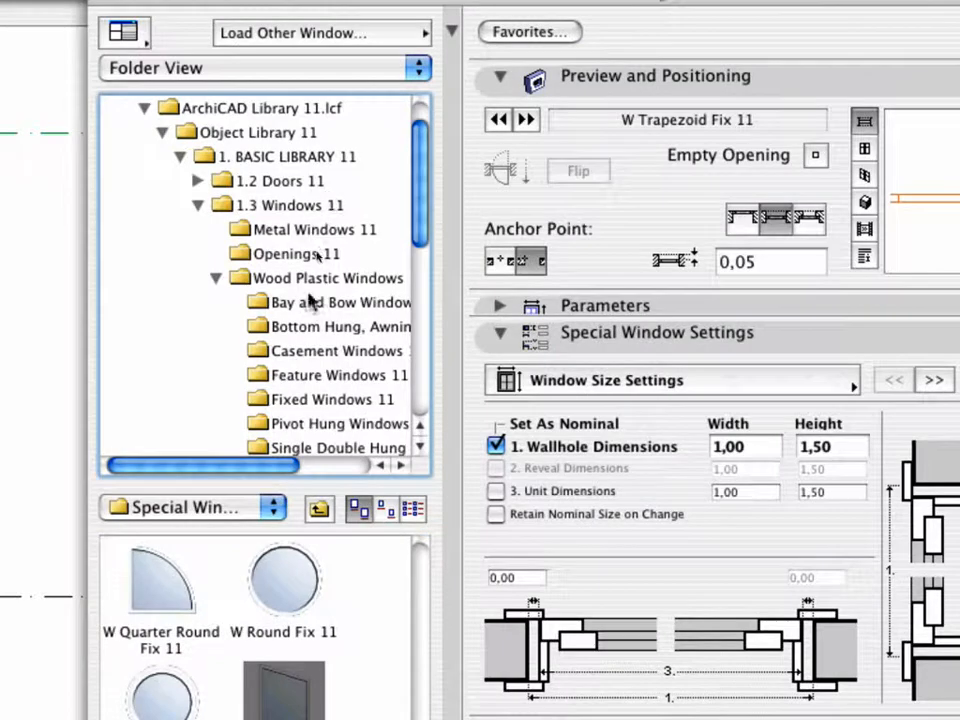
left_click(328, 276)
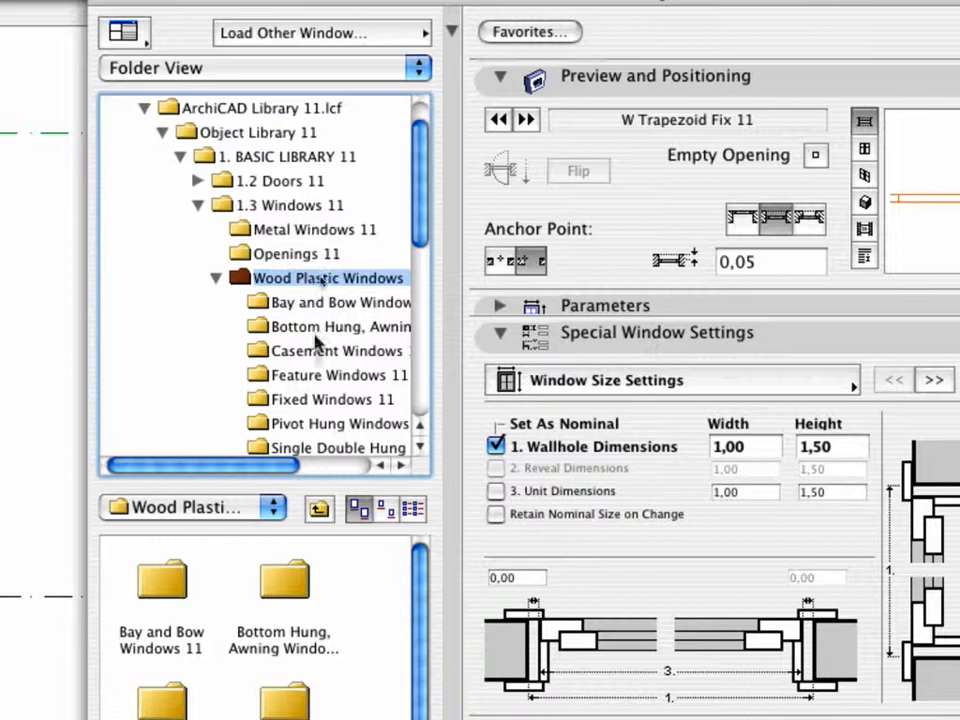
left_click(332, 350)
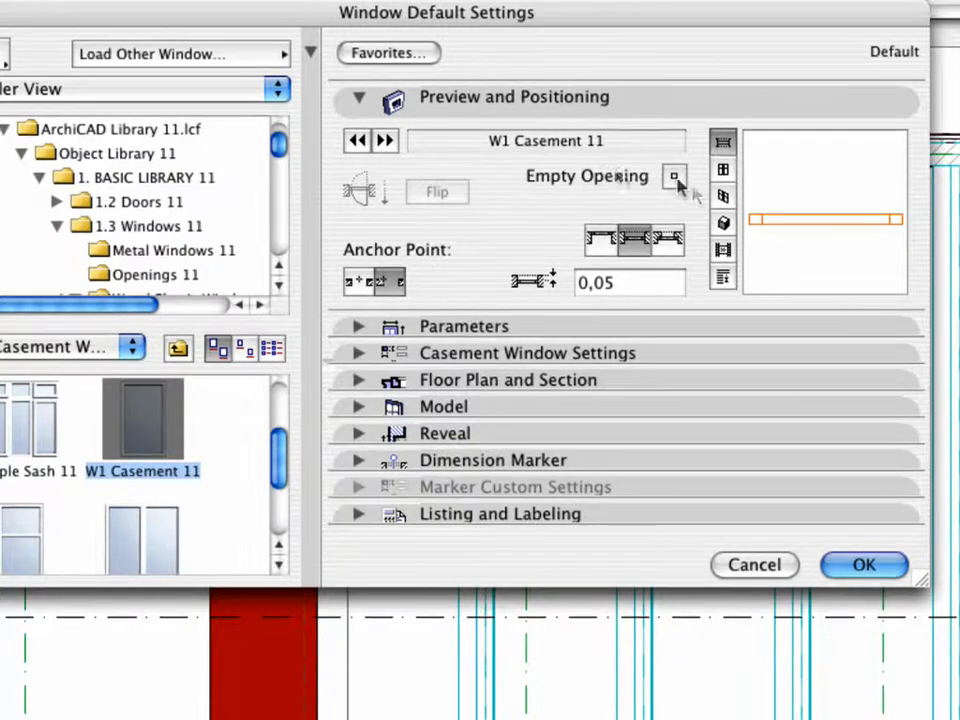
Step: Choose Empty Window from ArchiCAD Resources as the default window and confirm
left_click(676, 176)
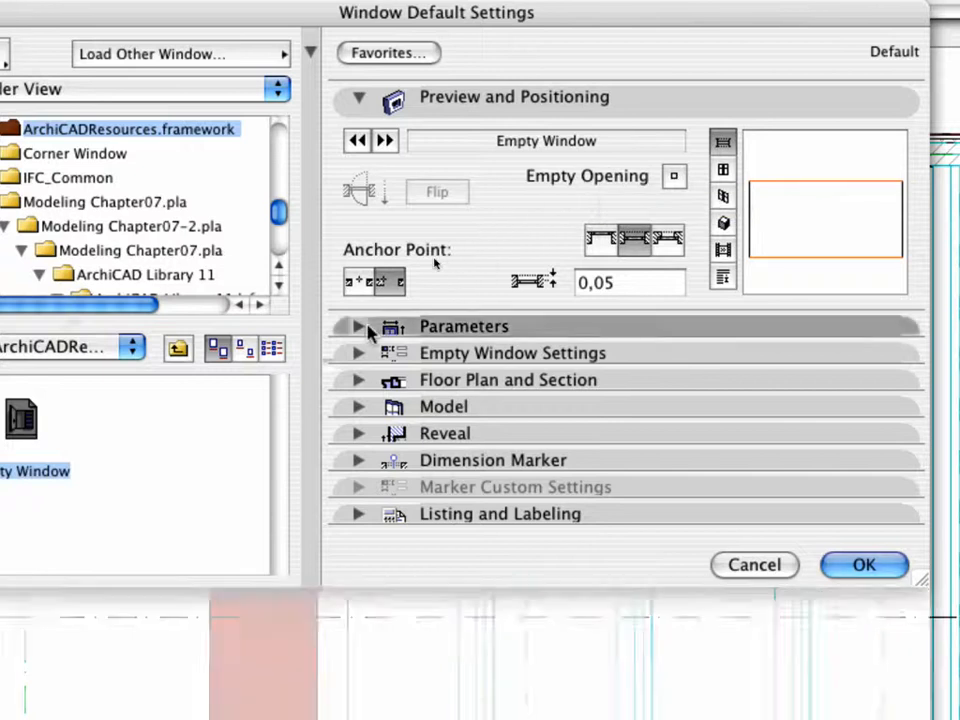
left_click(360, 326)
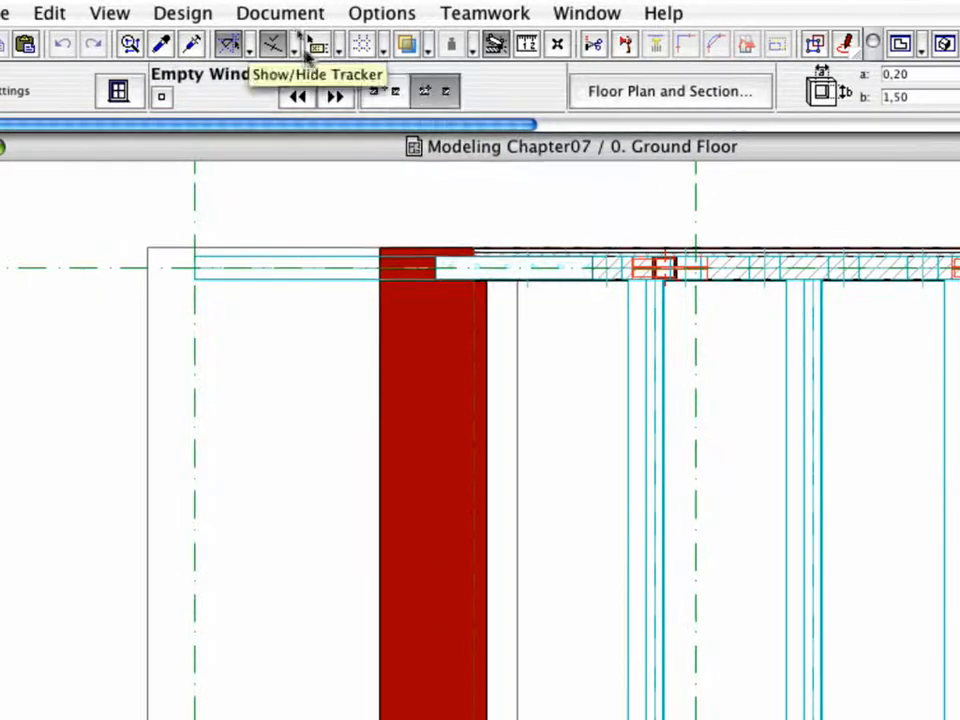
Step: Set the special snap points to Half so picks snap midway along elements
left_click(318, 44)
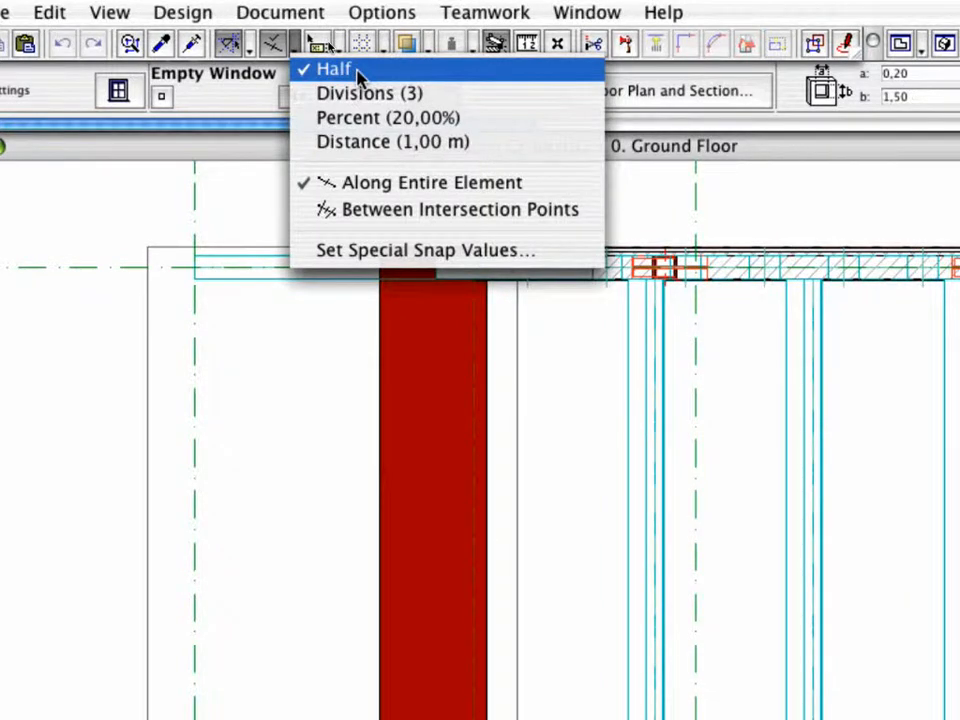
left_click(332, 68)
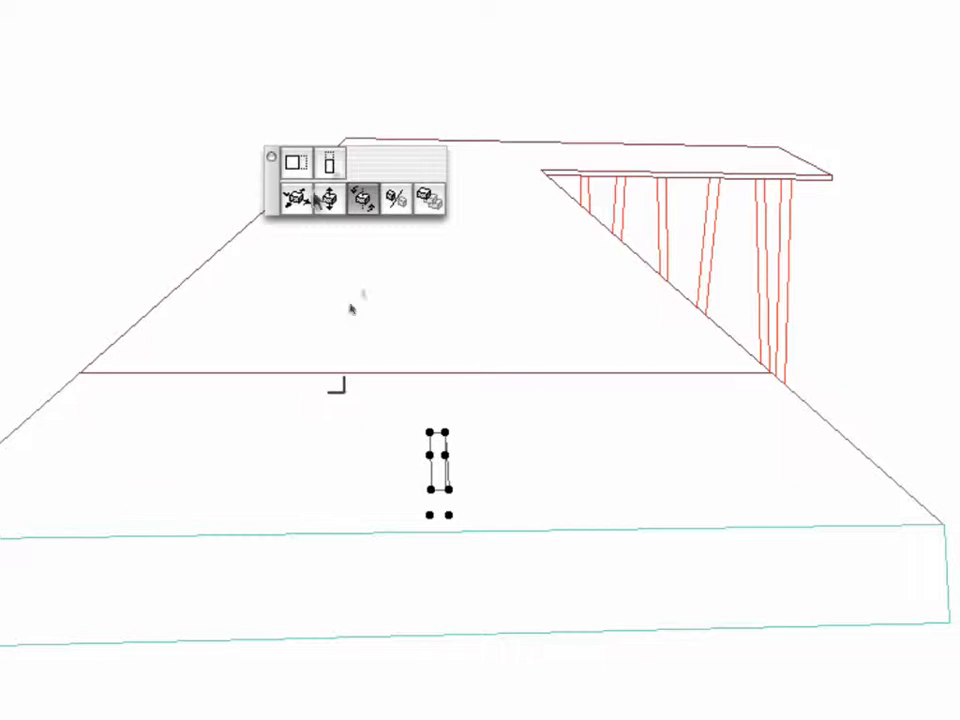
Step: Place the empty opening on the slanted wall in the 3D window
left_click(332, 164)
type("6")
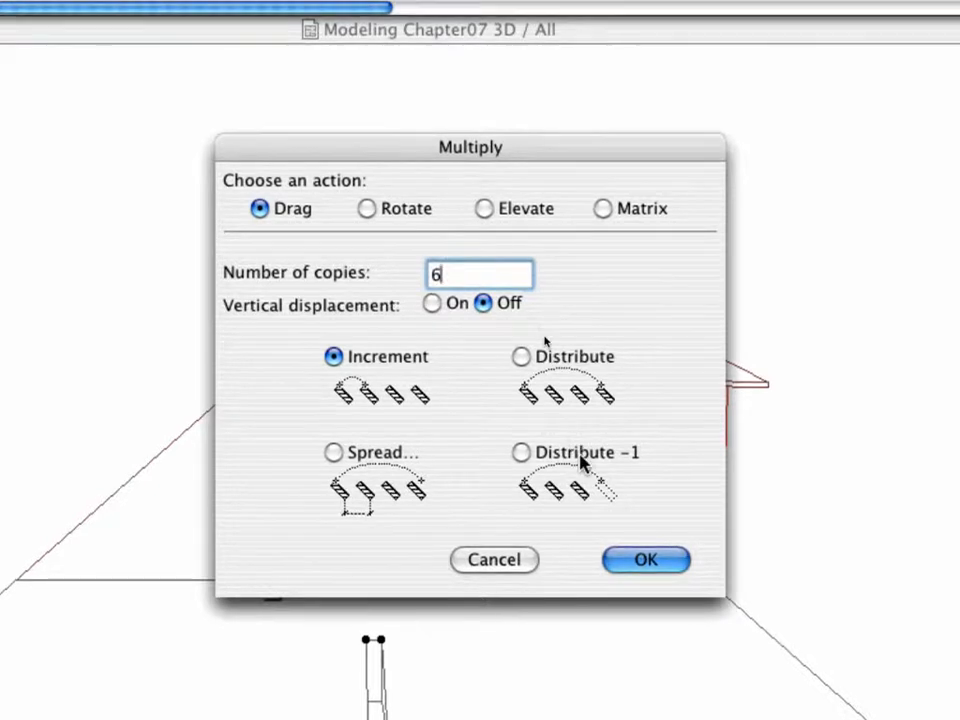
Step: Multiply the opening by Drag into 6 copies with Distribute -1 and confirm
left_click(520, 452)
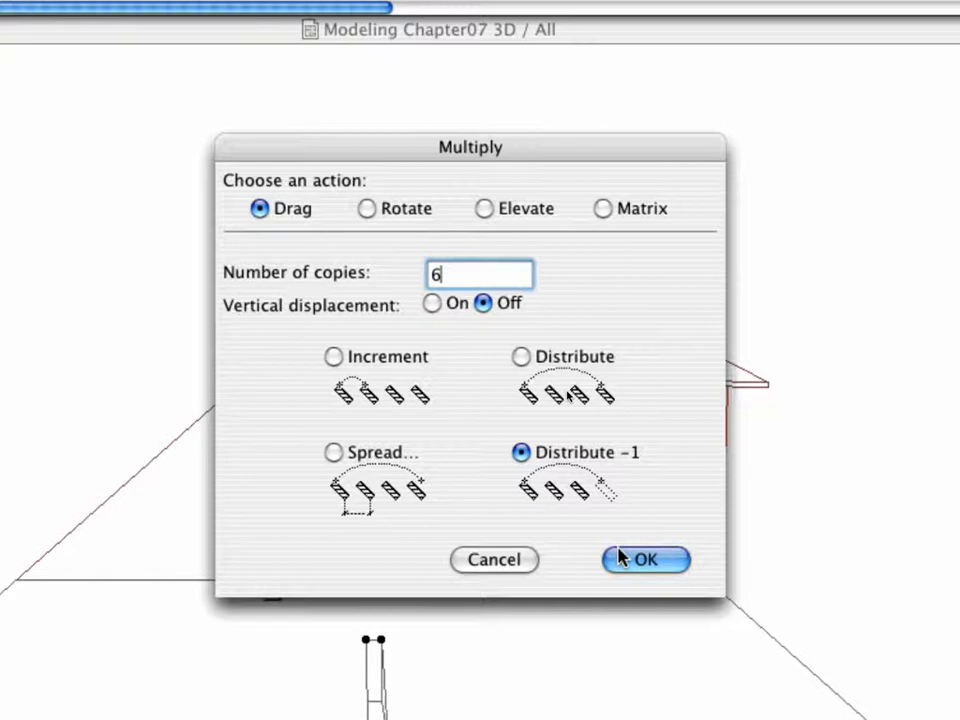
left_click(644, 560)
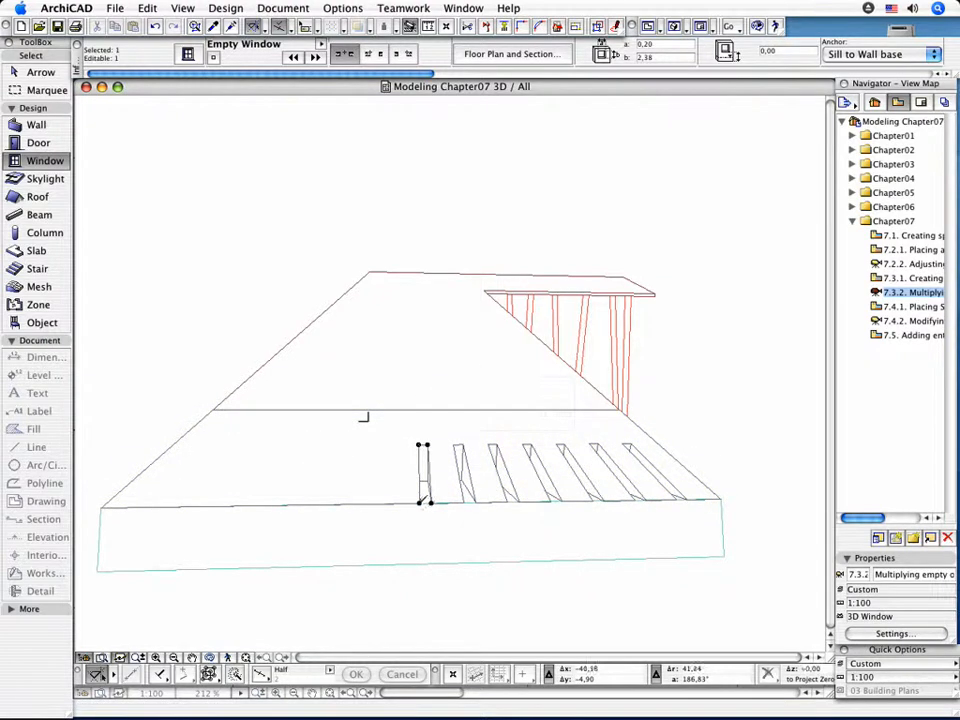
Step: Reopen Move > Multiply for the original opening from its context menu
right_click(420, 470)
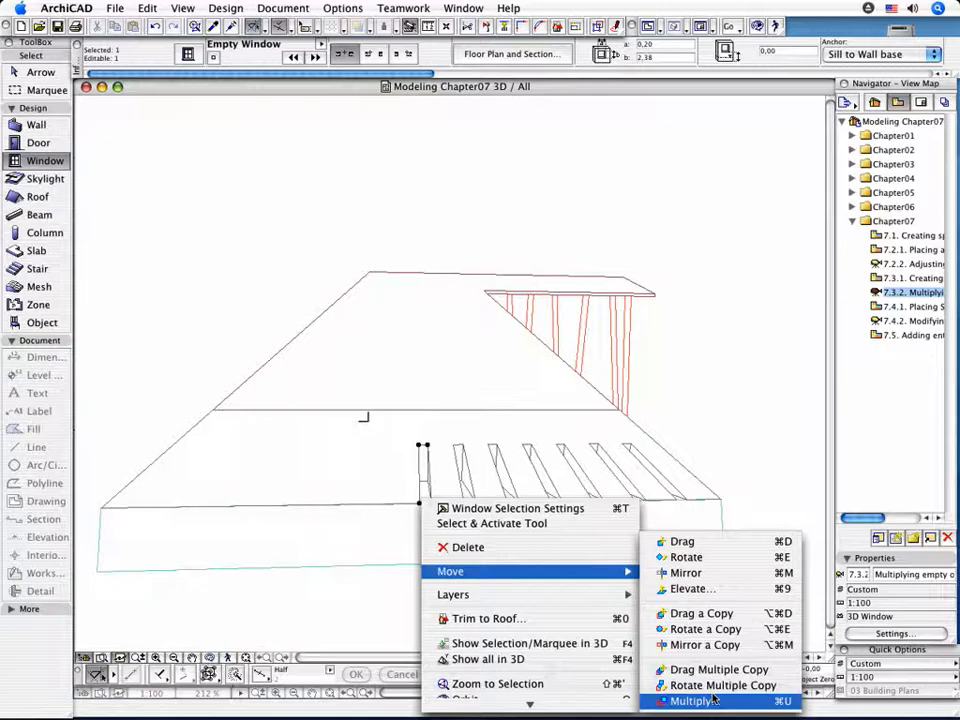
left_click(694, 700)
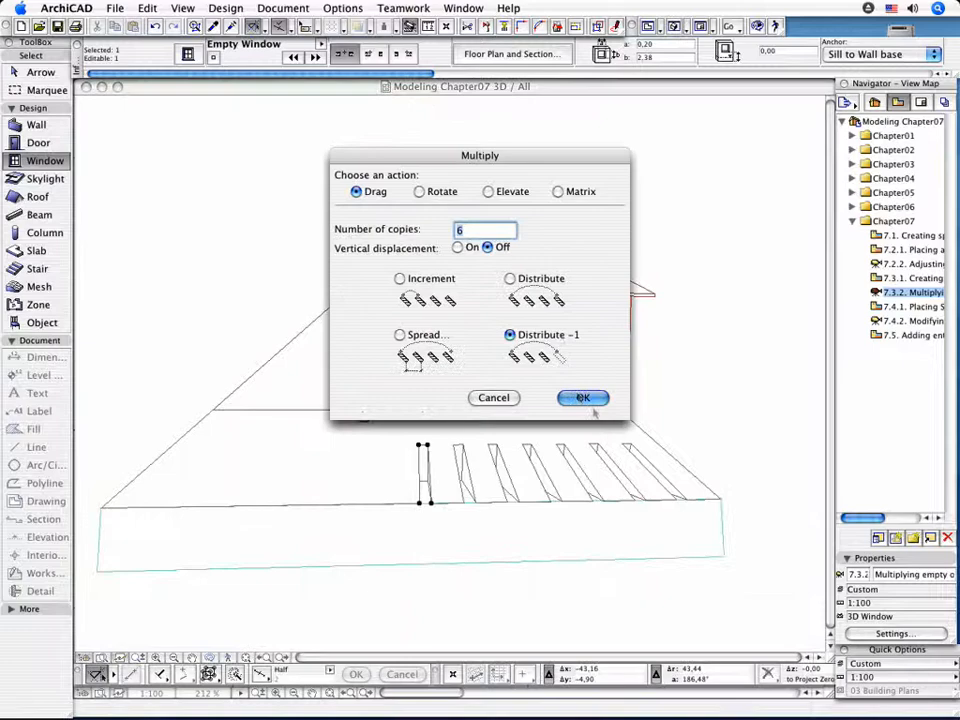